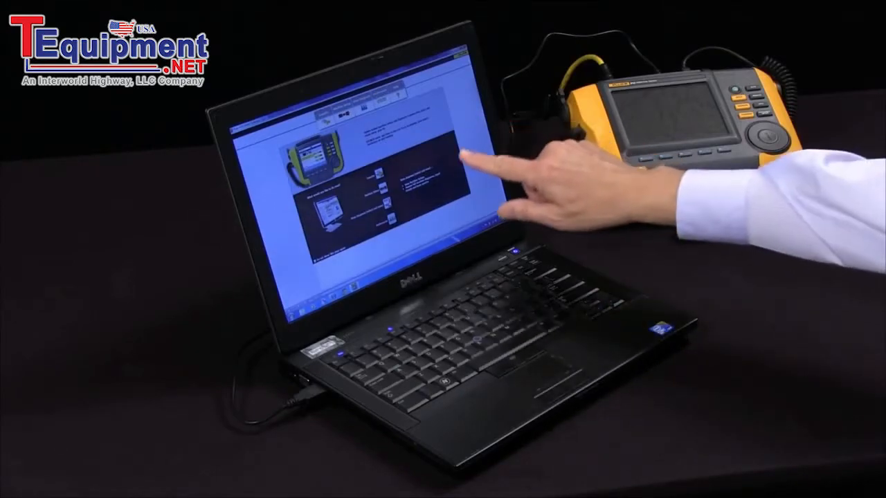
mouse_move(485, 180)
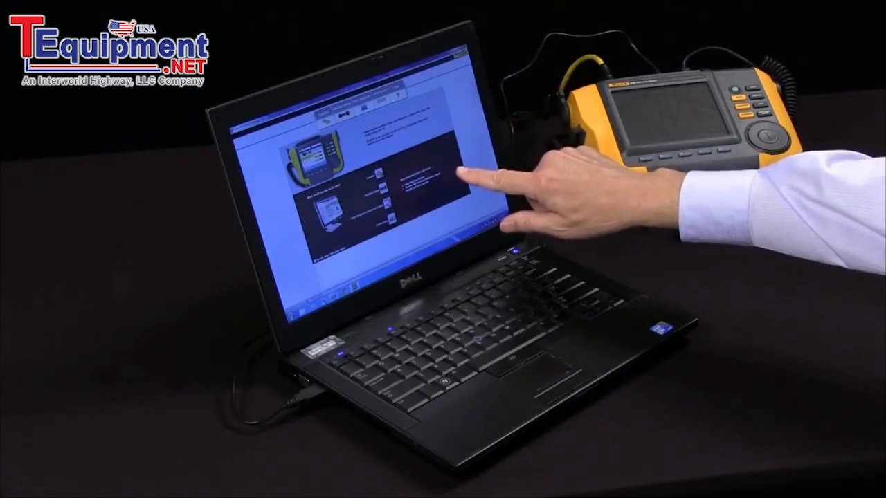